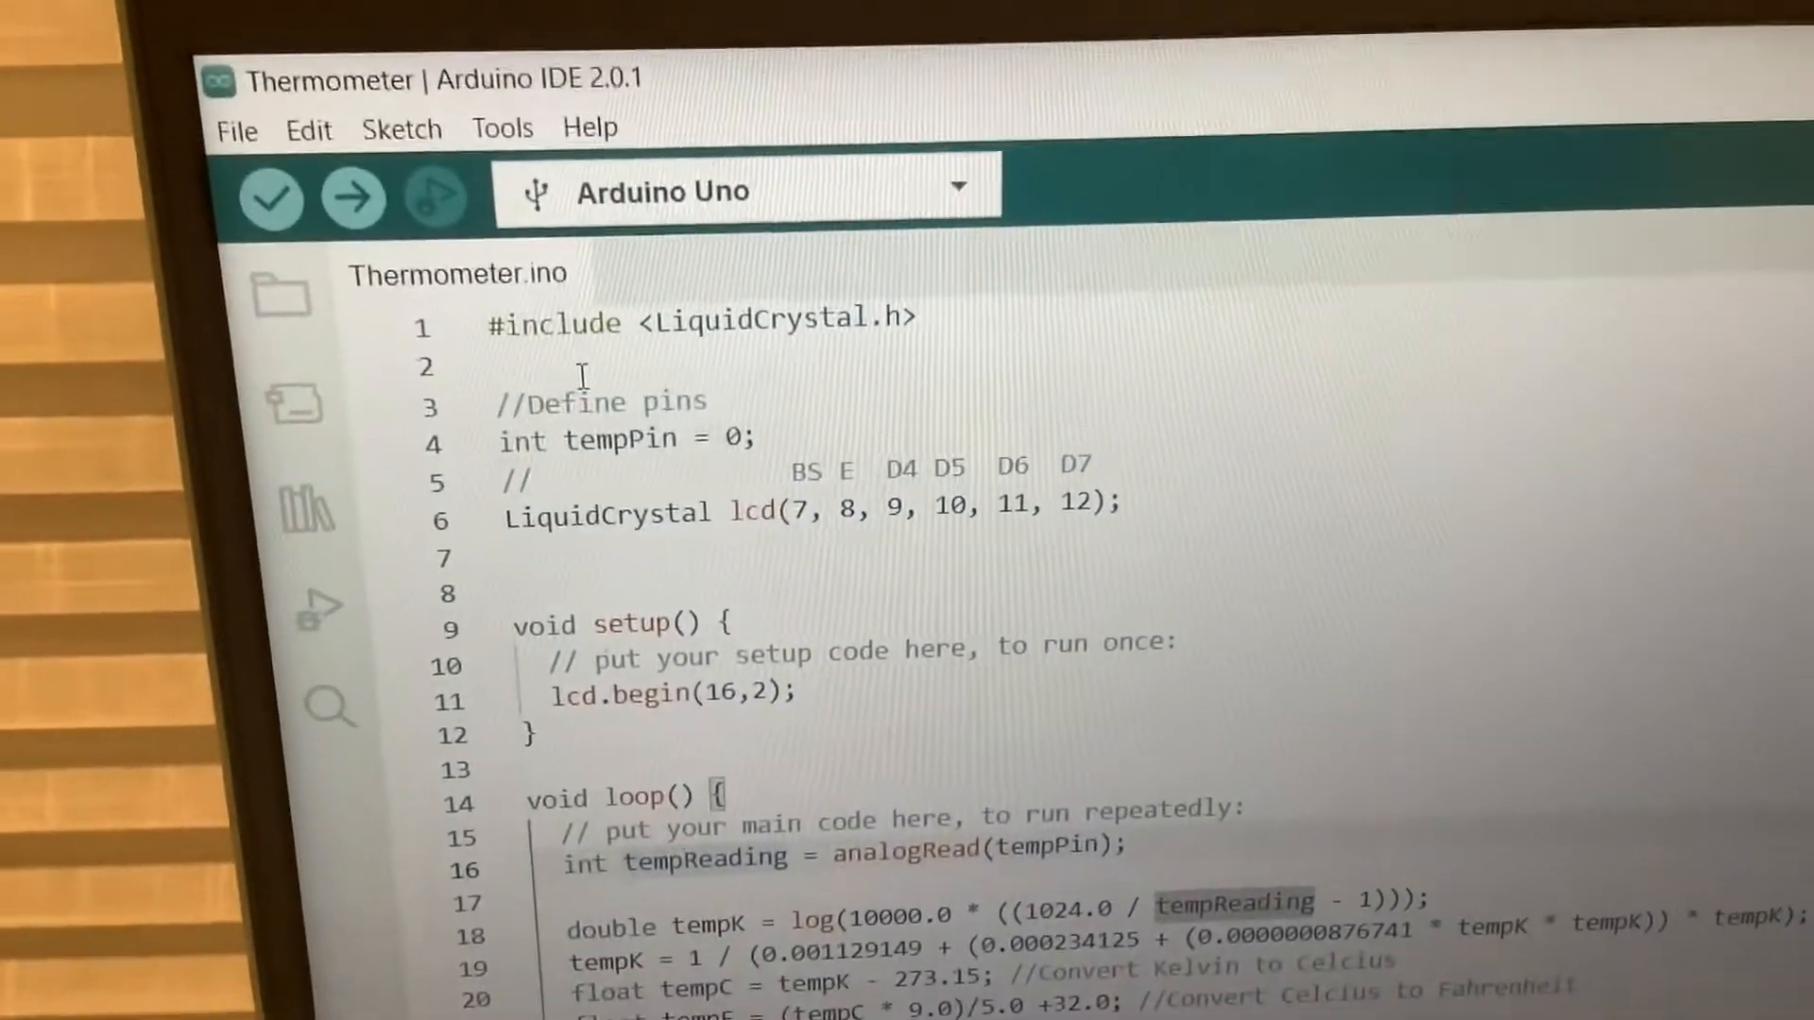
scroll("down", 3)
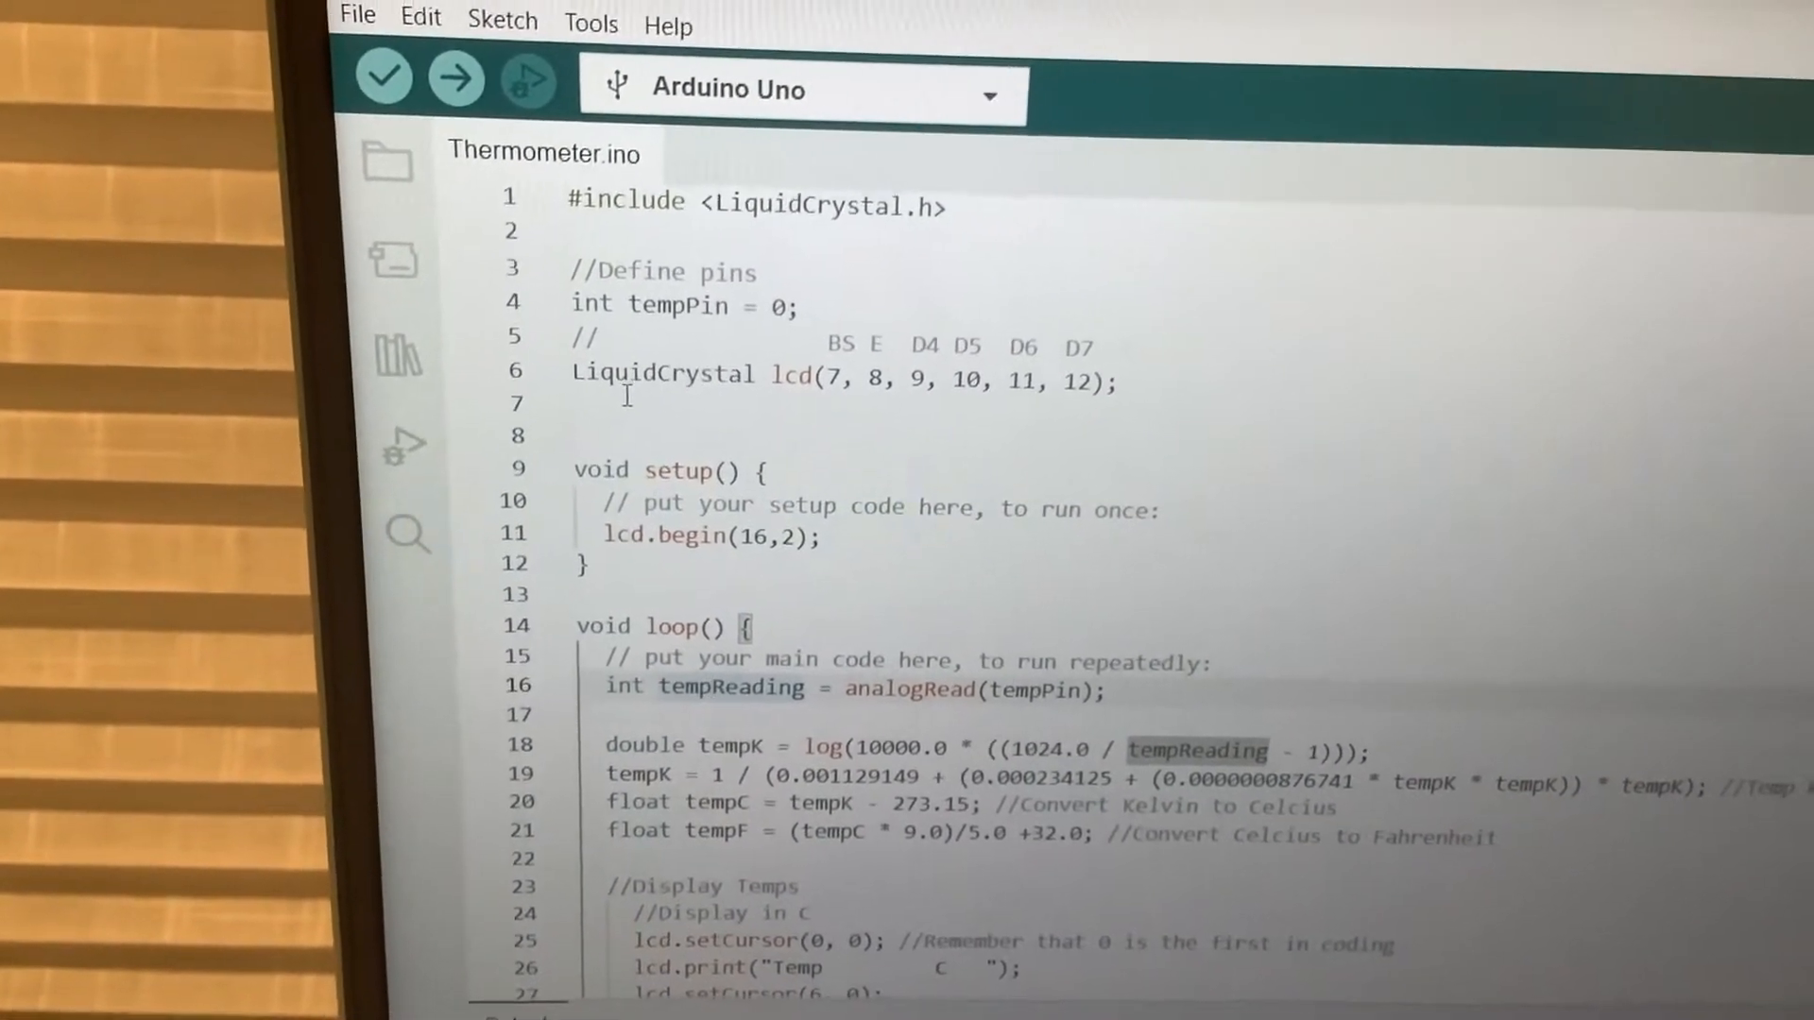
scroll("down", 3)
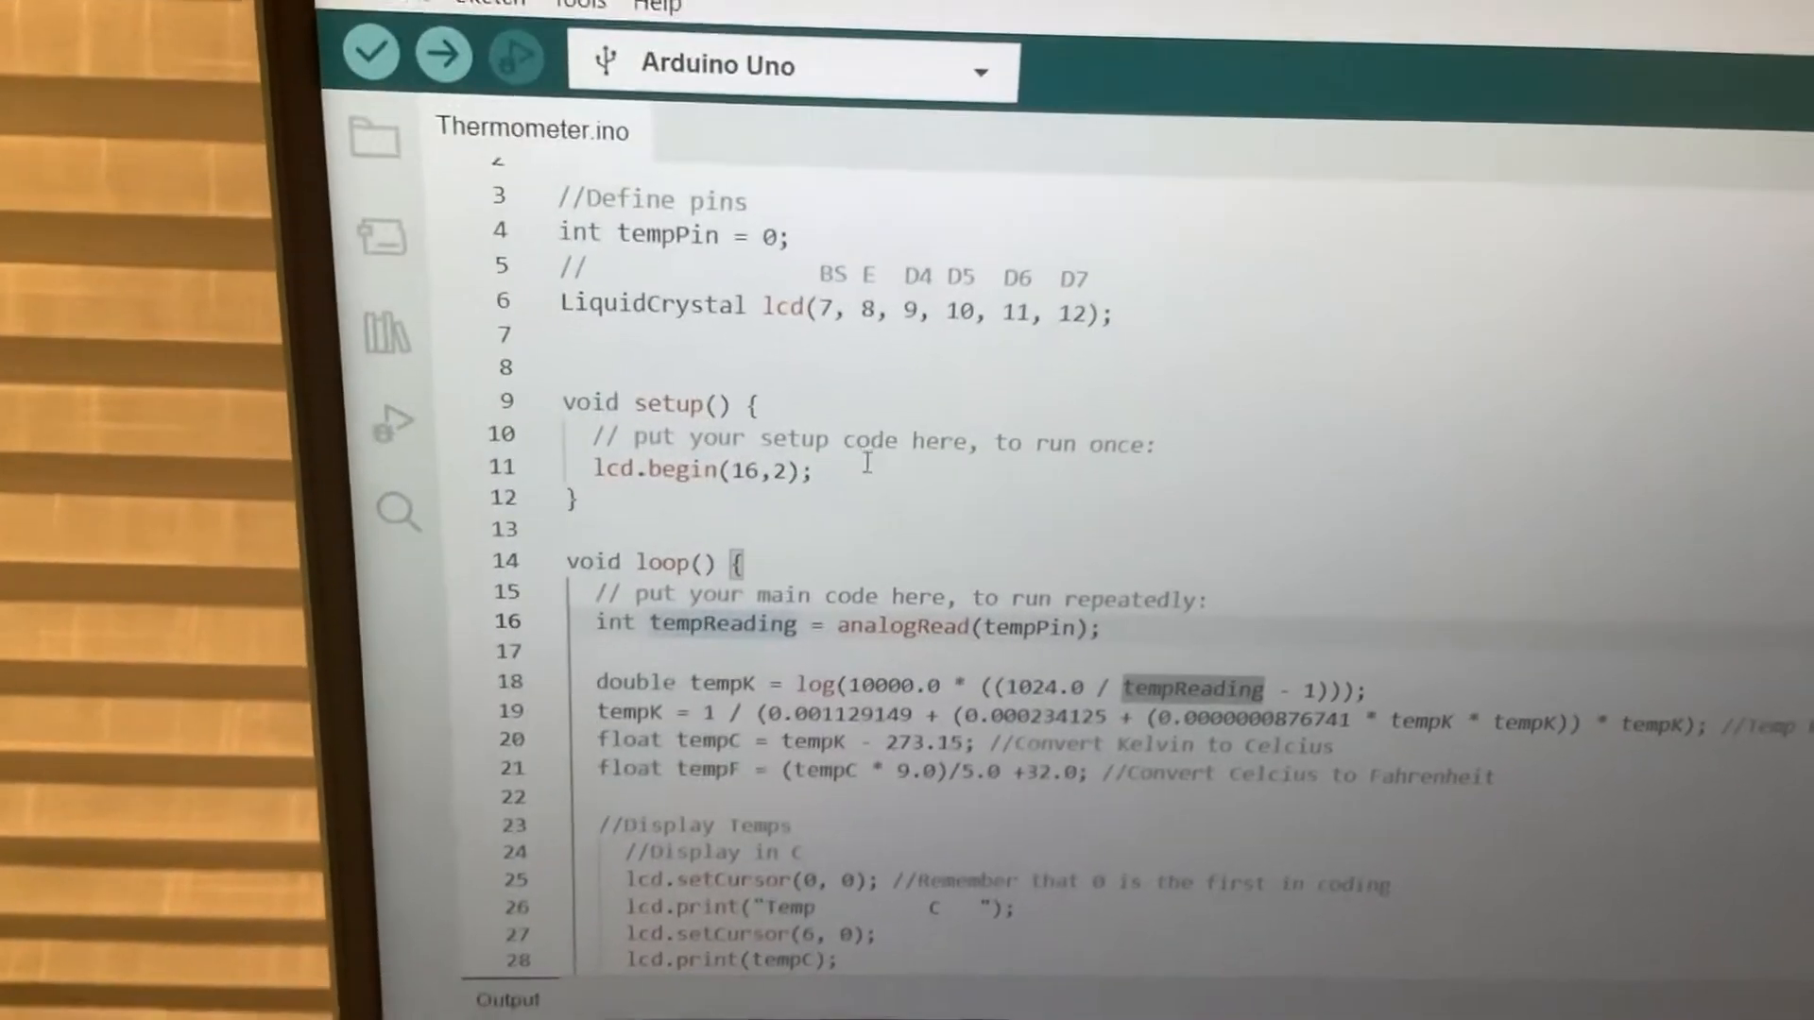